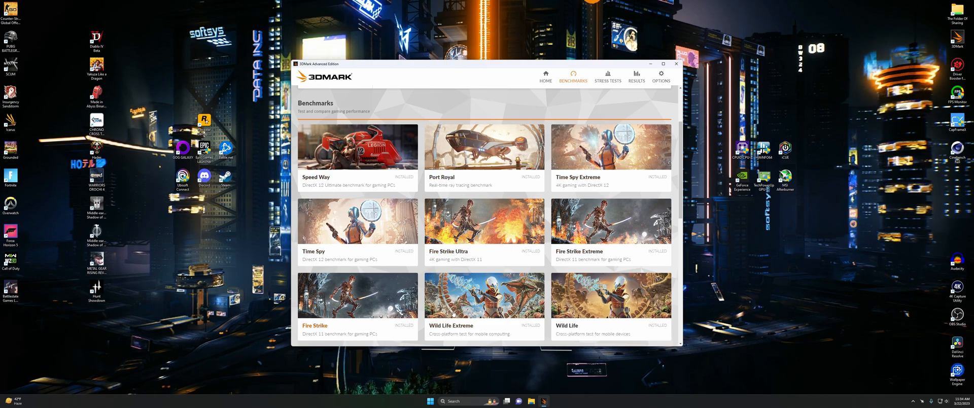
pyautogui.scroll(-3)
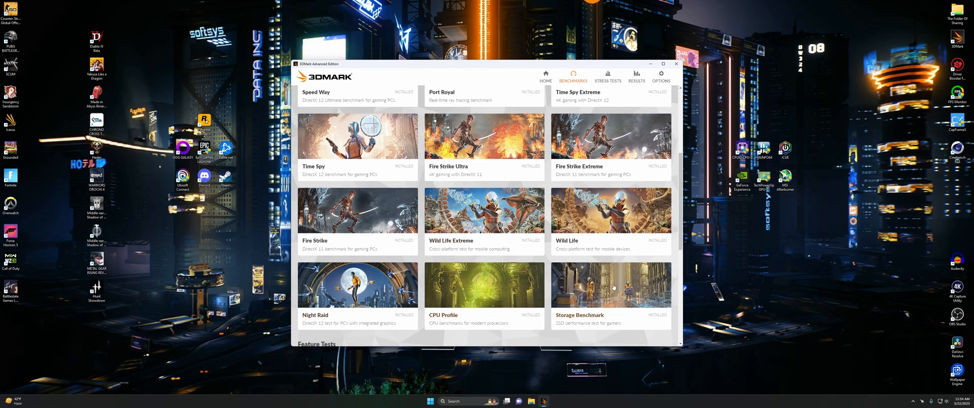
pyautogui.scroll(-3)
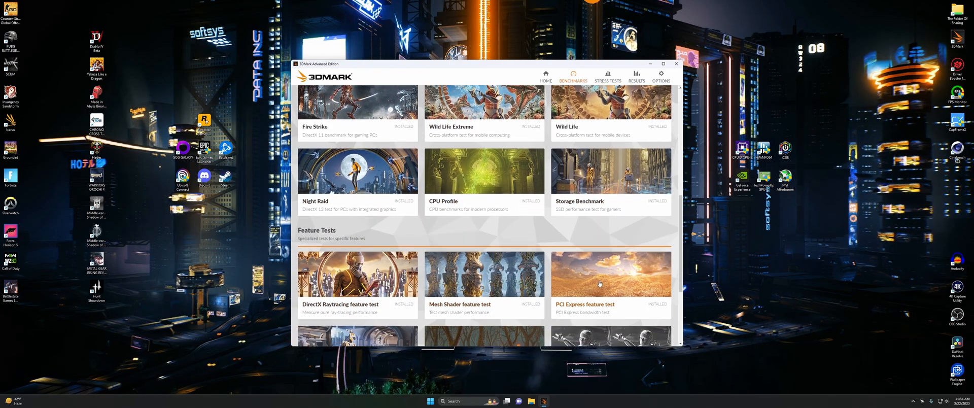
pyautogui.scroll(-3)
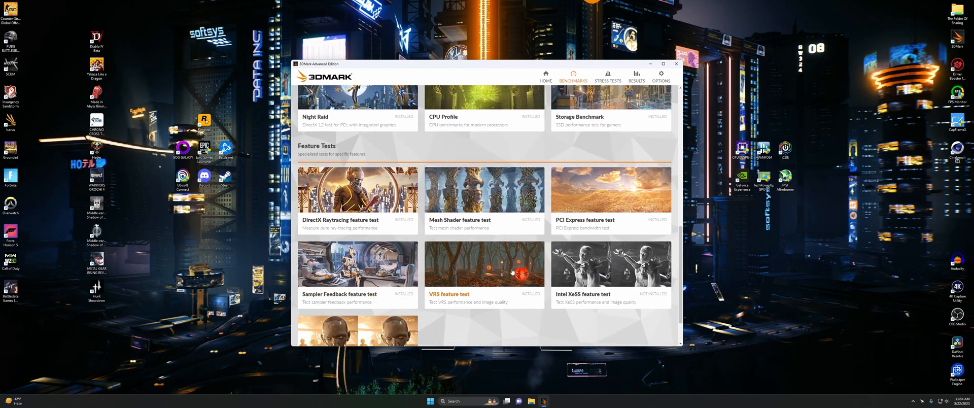
pyautogui.scroll(-3)
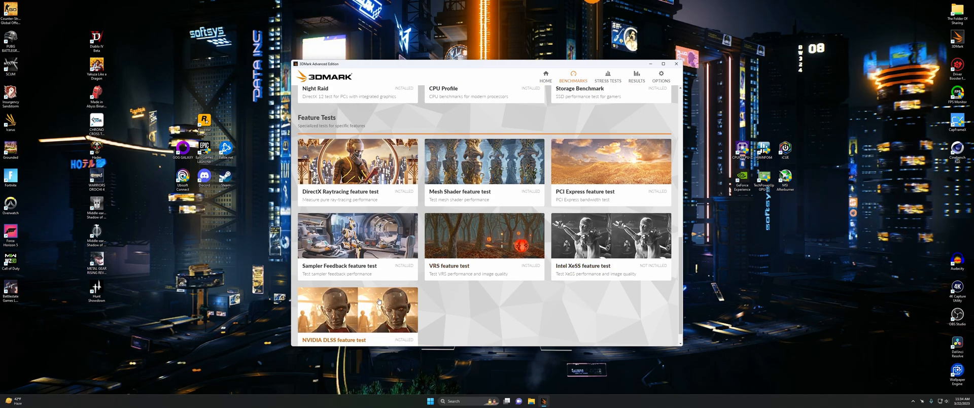
pyautogui.scroll(-3)
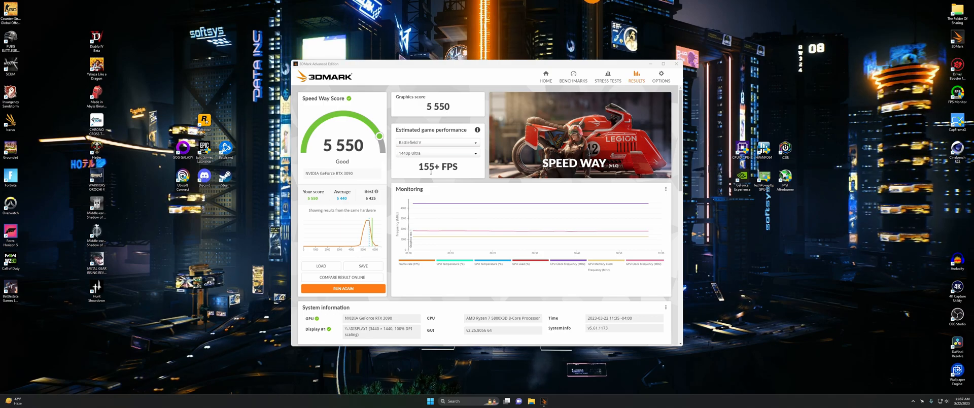
pyautogui.moveTo(343, 288)
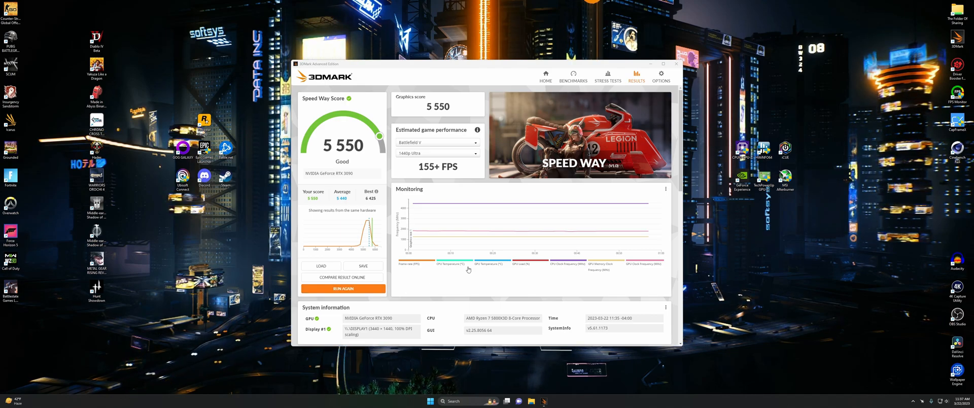
pyautogui.moveTo(481, 227)
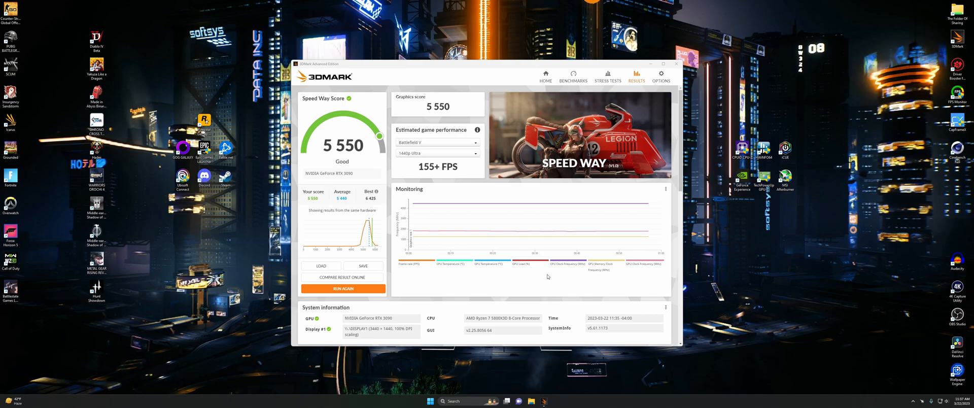
pyautogui.scroll(-3)
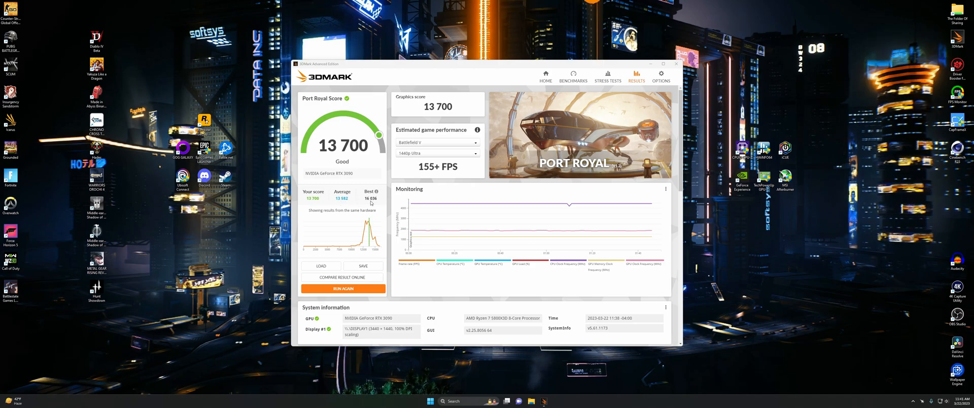
pyautogui.moveTo(366, 205)
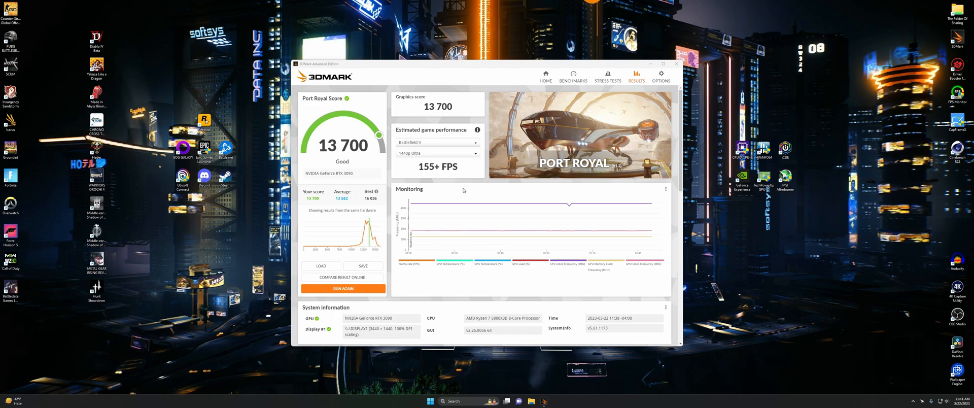
pyautogui.scroll(-3)
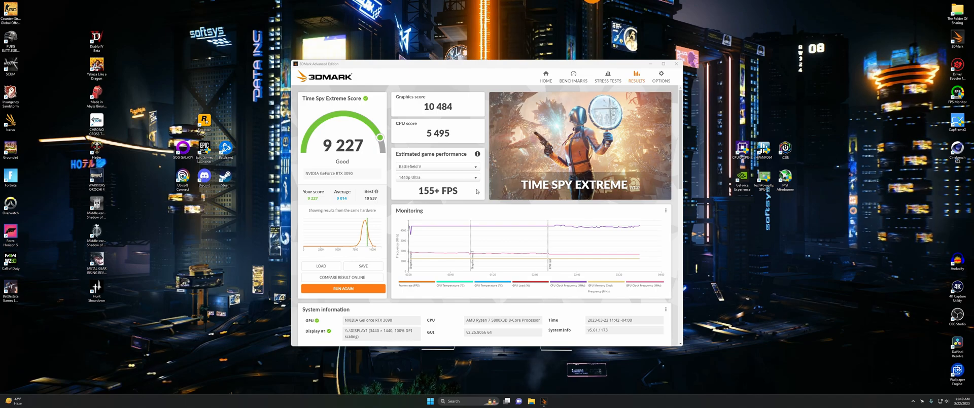
pyautogui.scroll(-3)
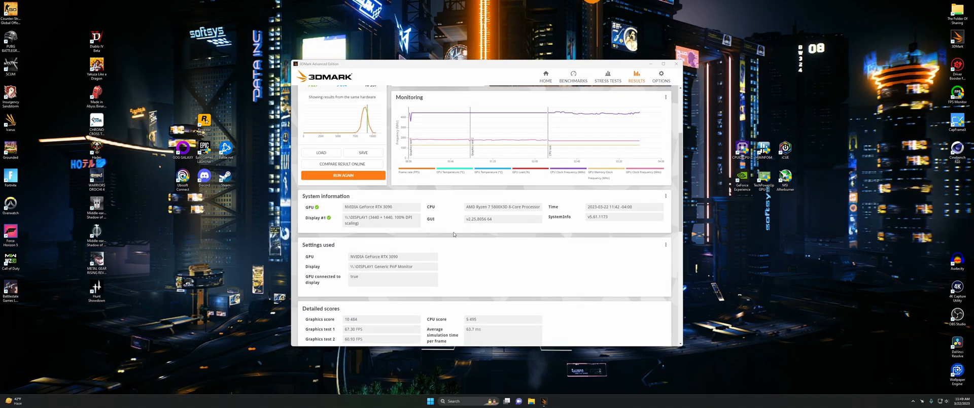
pyautogui.scroll(-3)
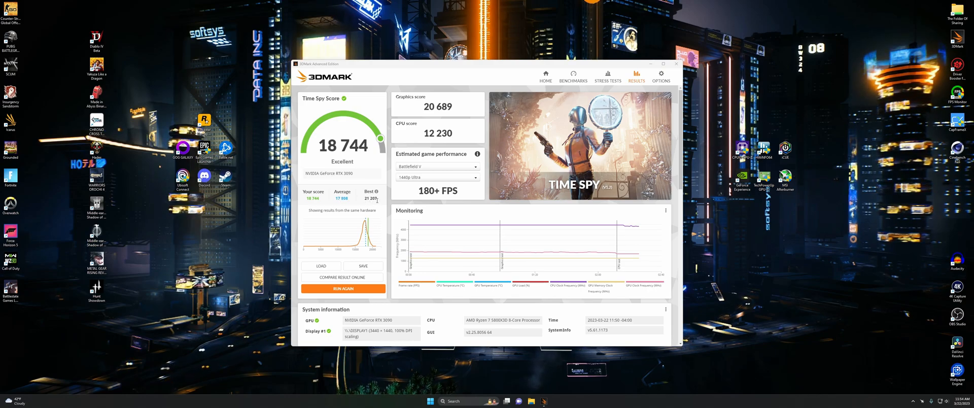
pyautogui.scroll(-3)
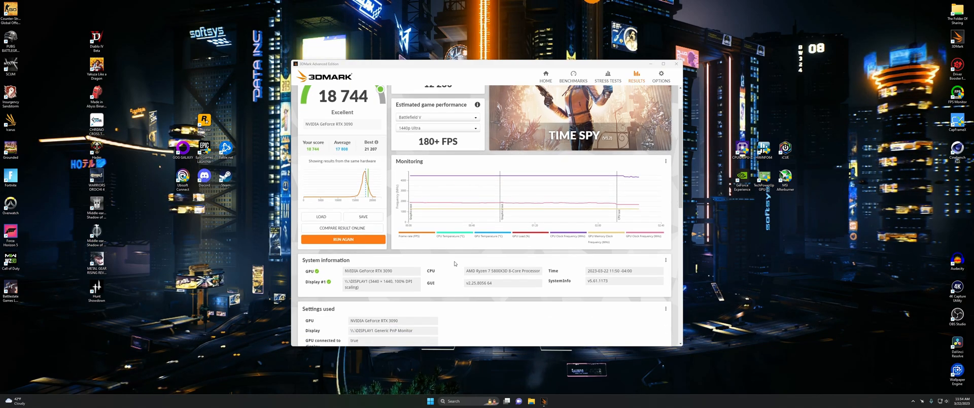
pyautogui.scroll(-3)
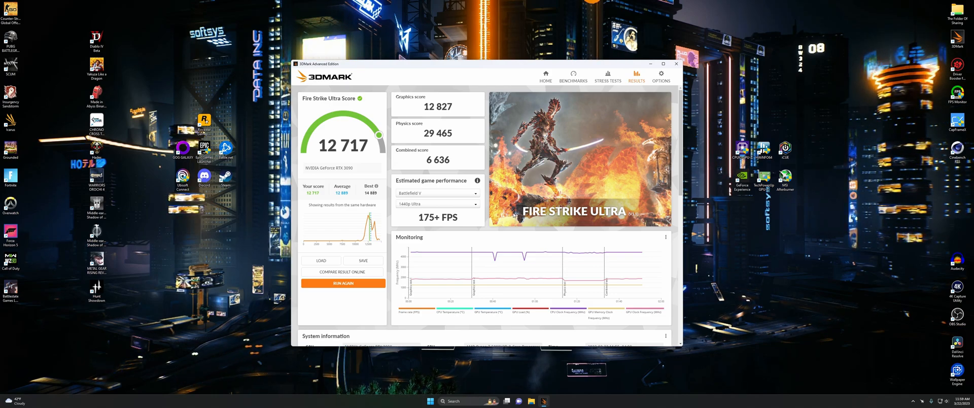
pyautogui.scroll(-3)
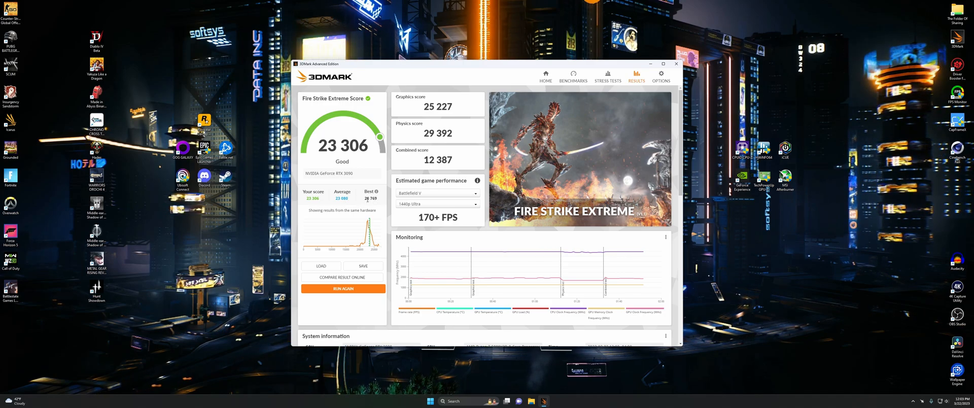
pyautogui.scroll(-3)
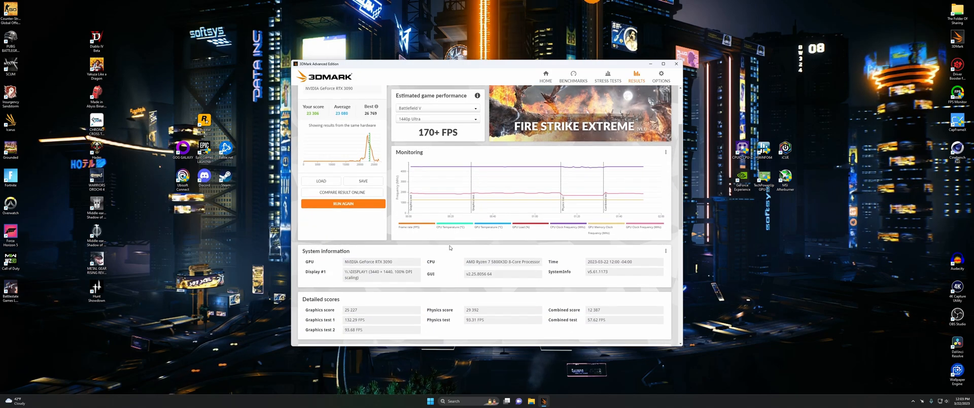
pyautogui.scroll(-3)
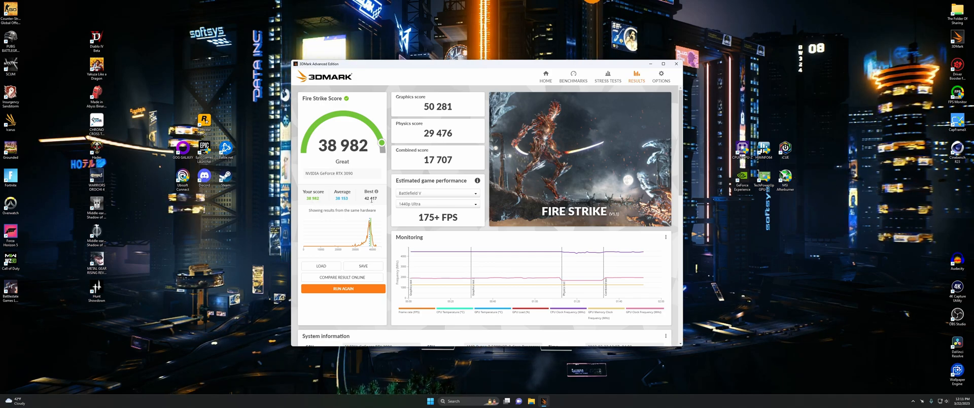
pyautogui.scroll(-3)
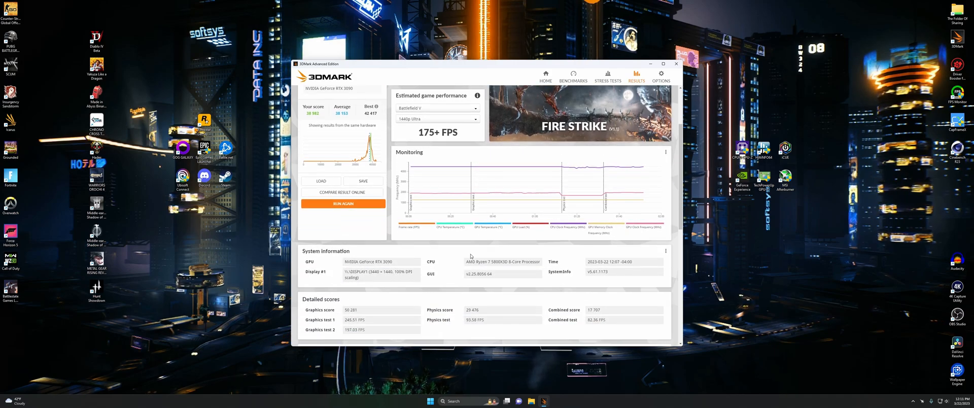
pyautogui.scroll(-3)
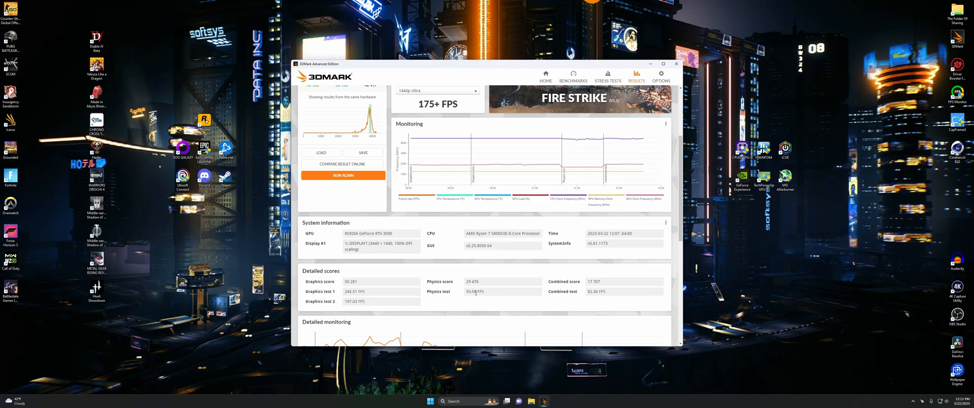
pyautogui.scroll(-3)
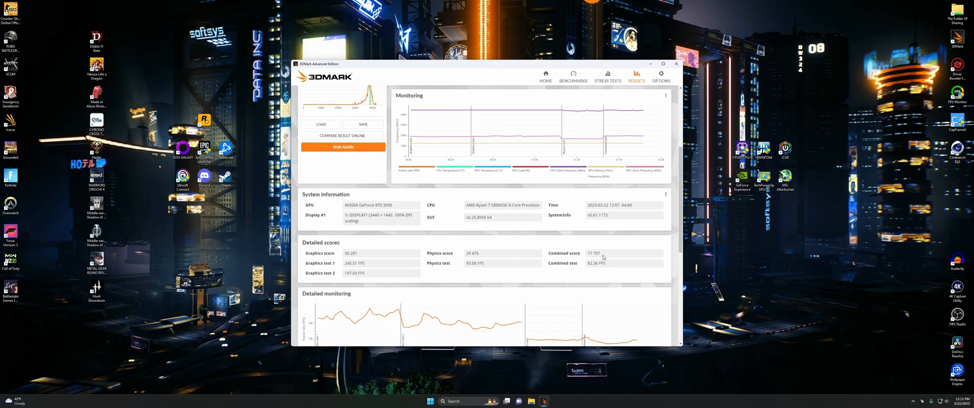
pyautogui.moveTo(609, 265)
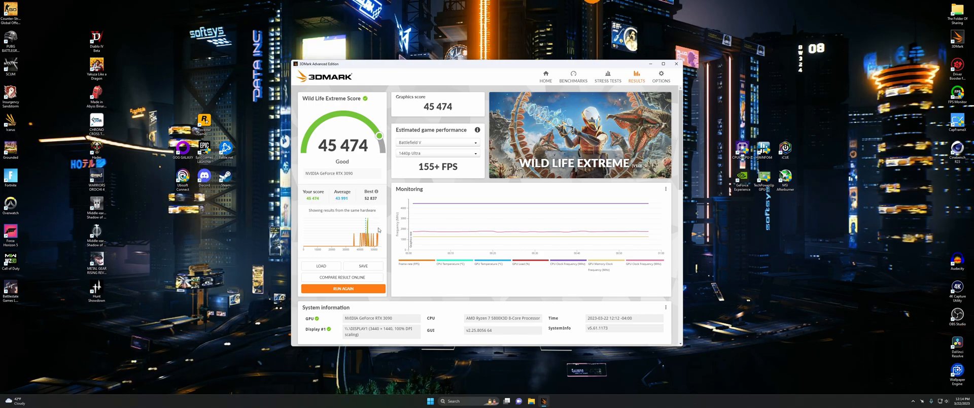
pyautogui.scroll(-3)
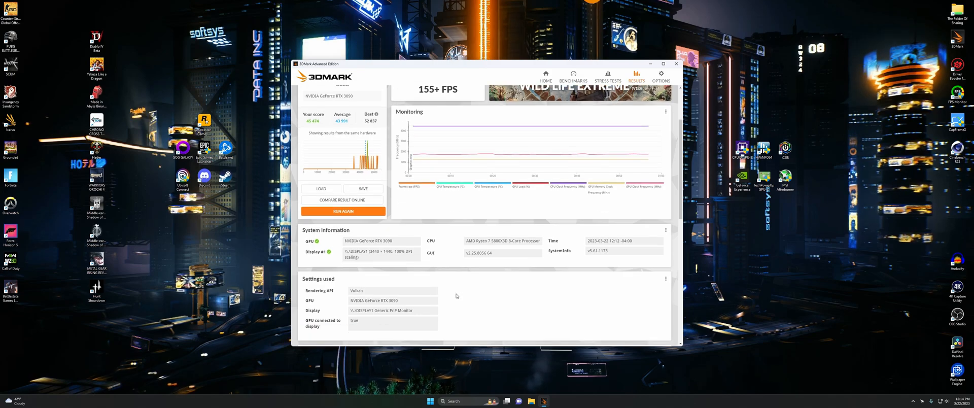
pyautogui.scroll(-3)
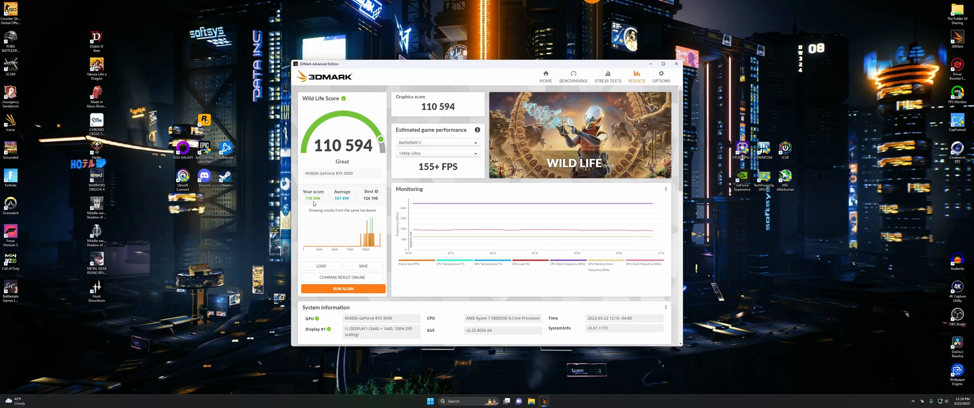
pyautogui.moveTo(365, 203)
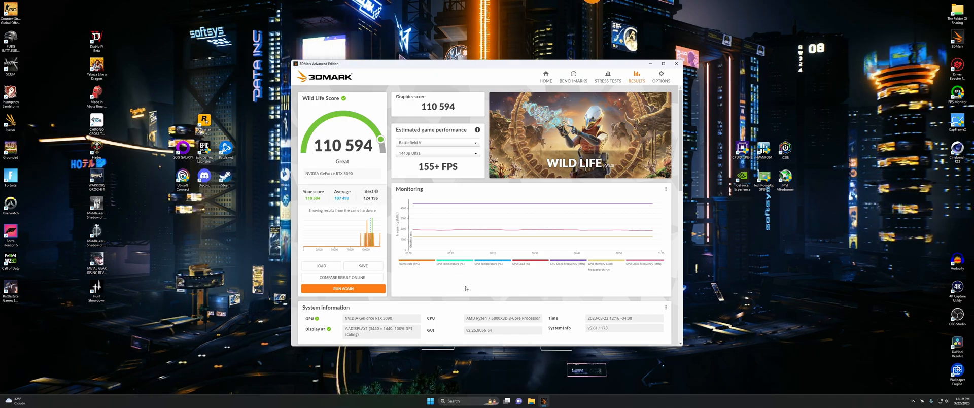
pyautogui.scroll(-3)
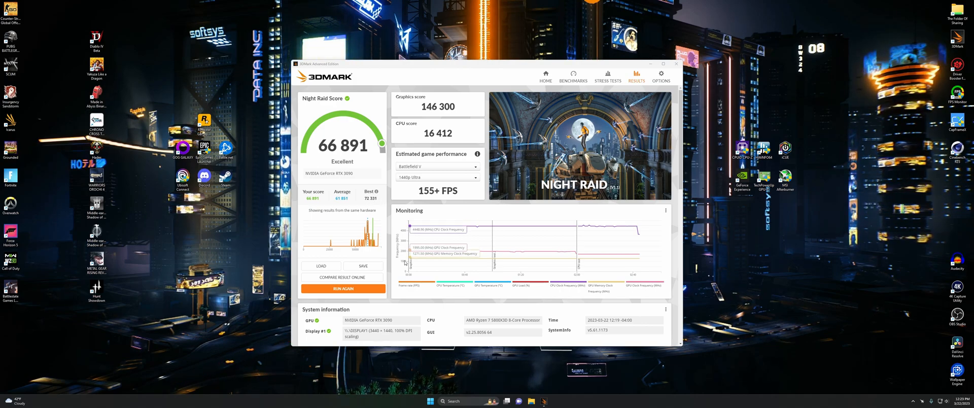
pyautogui.scroll(-3)
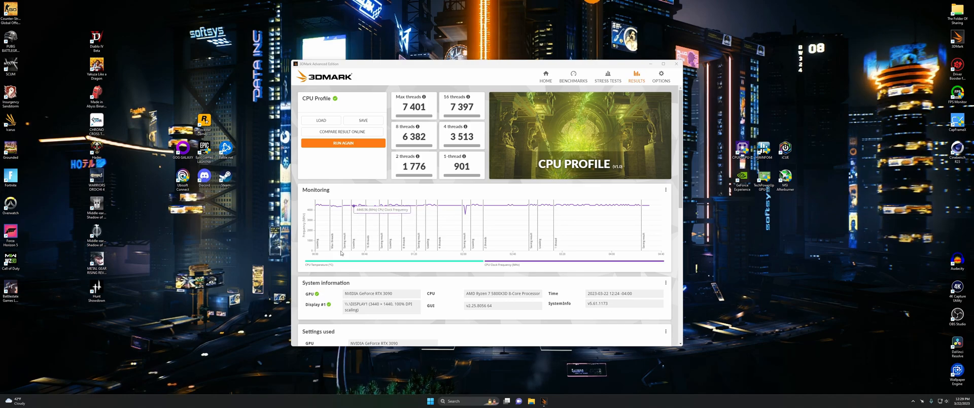
pyautogui.moveTo(403, 211)
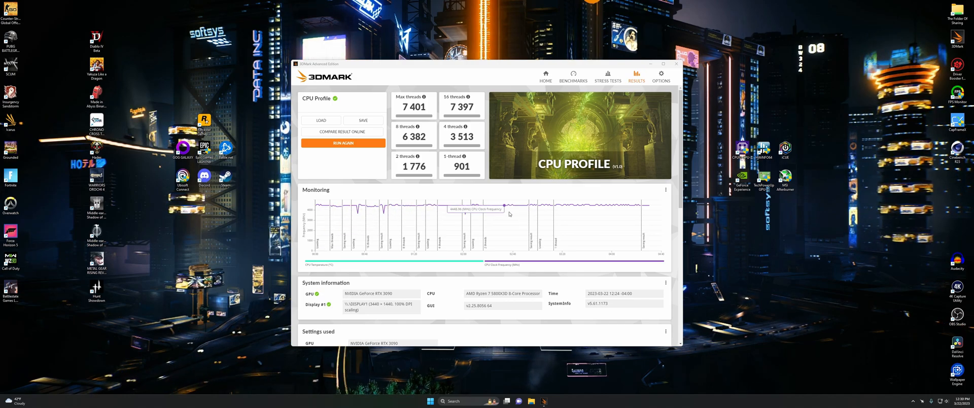
pyautogui.moveTo(637, 215)
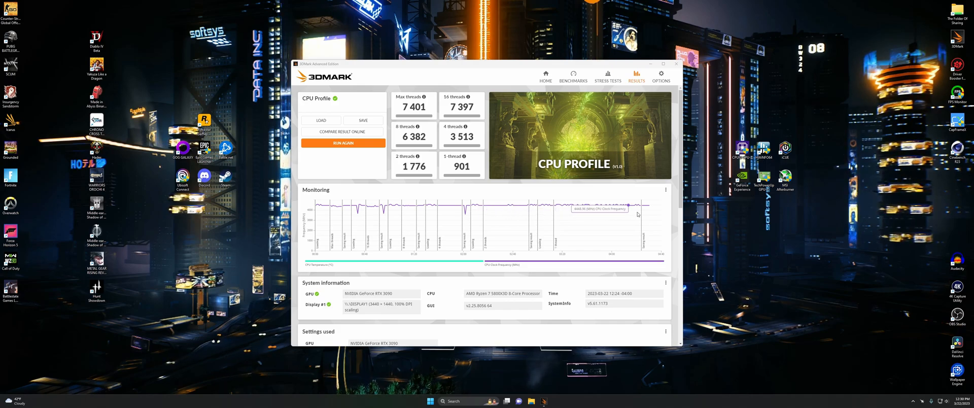
pyautogui.scroll(-3)
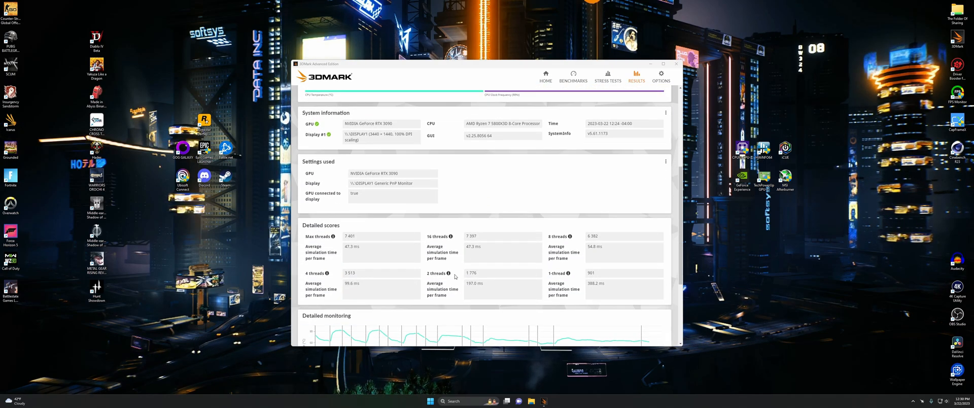
pyautogui.scroll(-3)
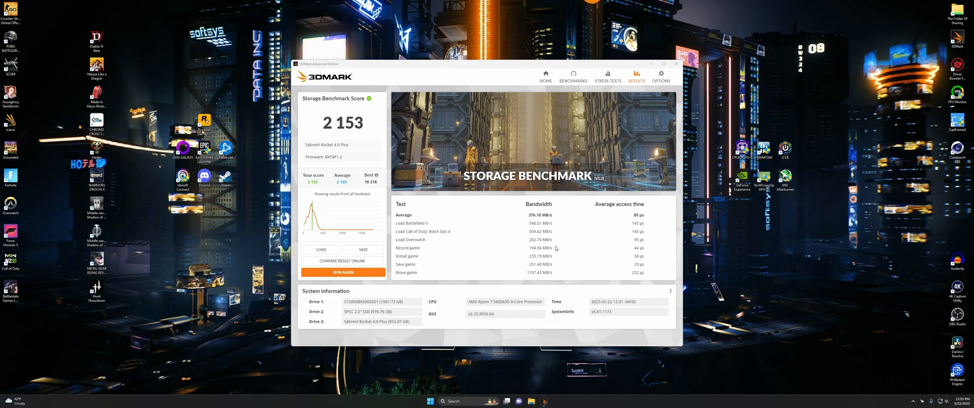
pyautogui.moveTo(556, 263)
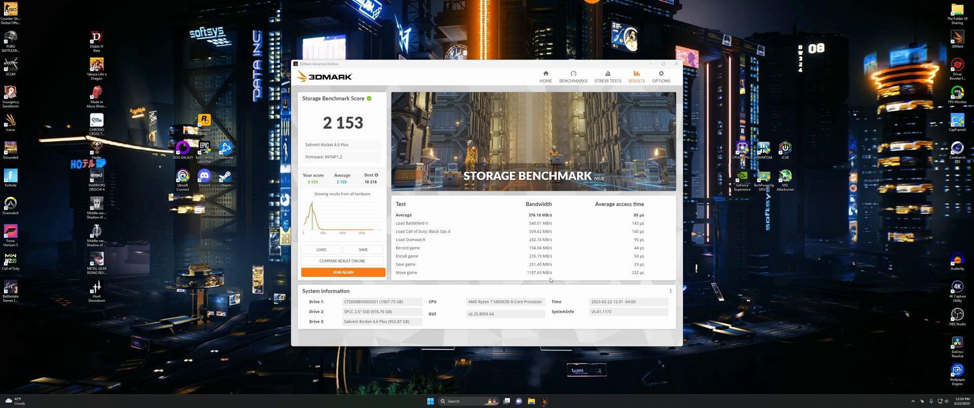
pyautogui.moveTo(587, 283)
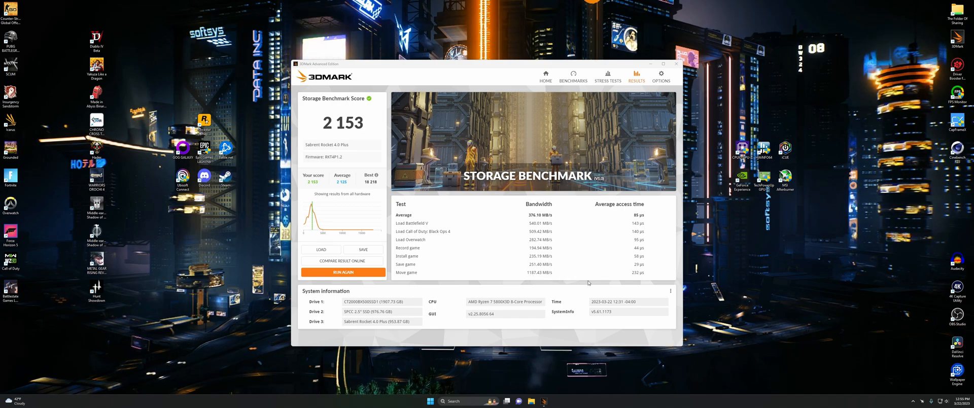
pyautogui.moveTo(579, 288)
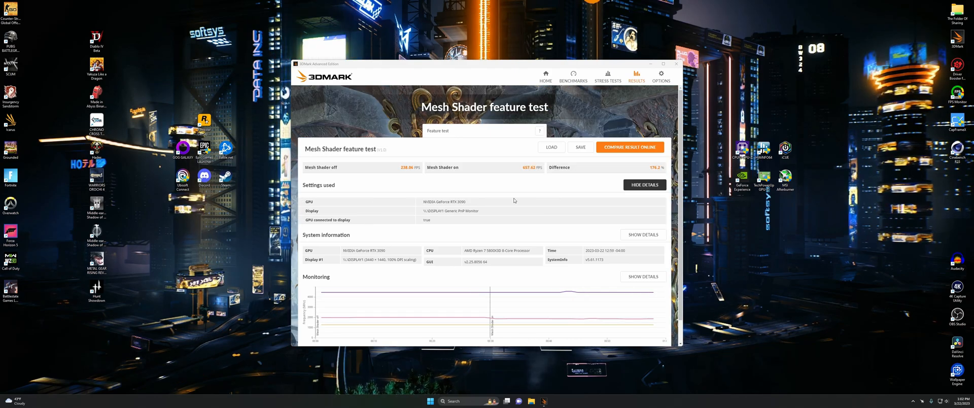
pyautogui.moveTo(406, 174)
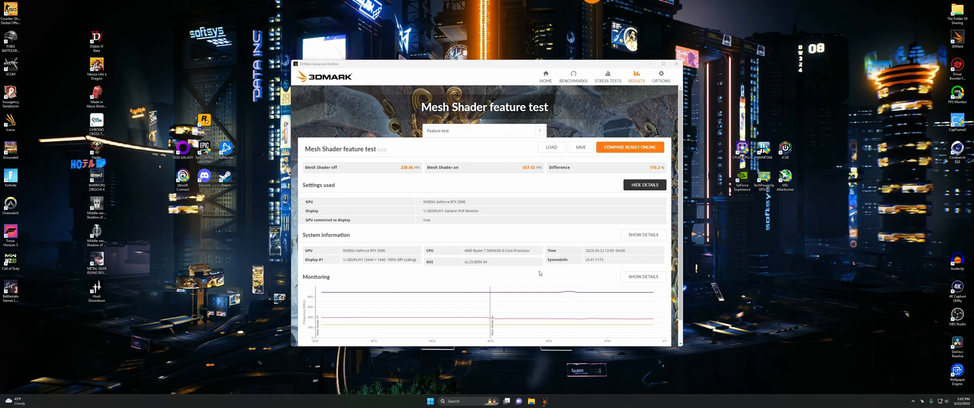
pyautogui.moveTo(316, 308)
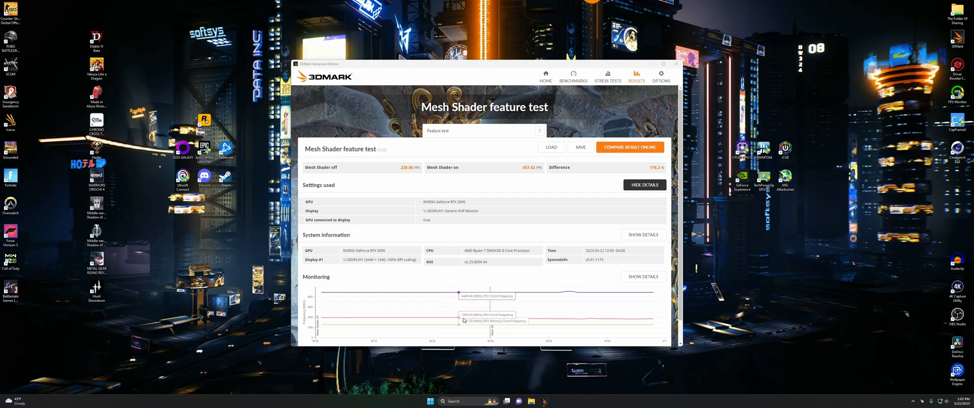
pyautogui.moveTo(549, 324)
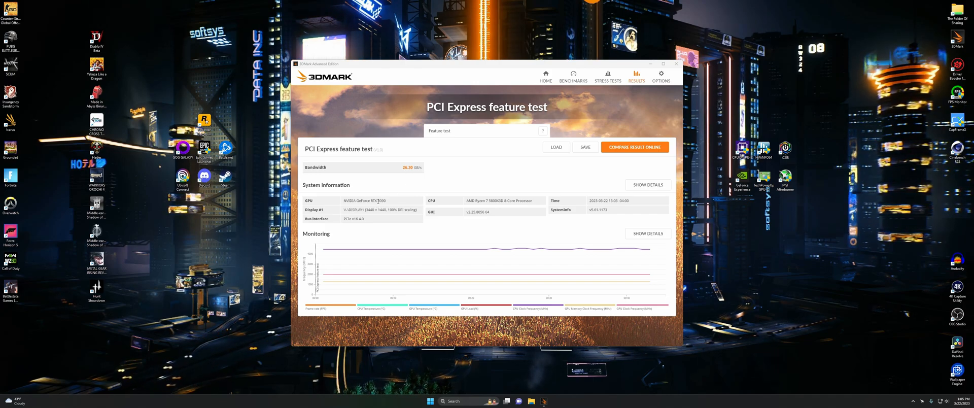
pyautogui.moveTo(356, 224)
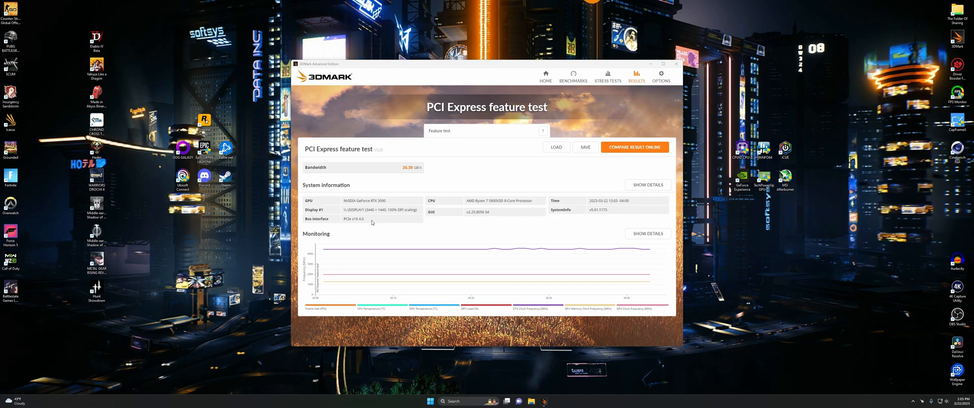
pyautogui.moveTo(391, 237)
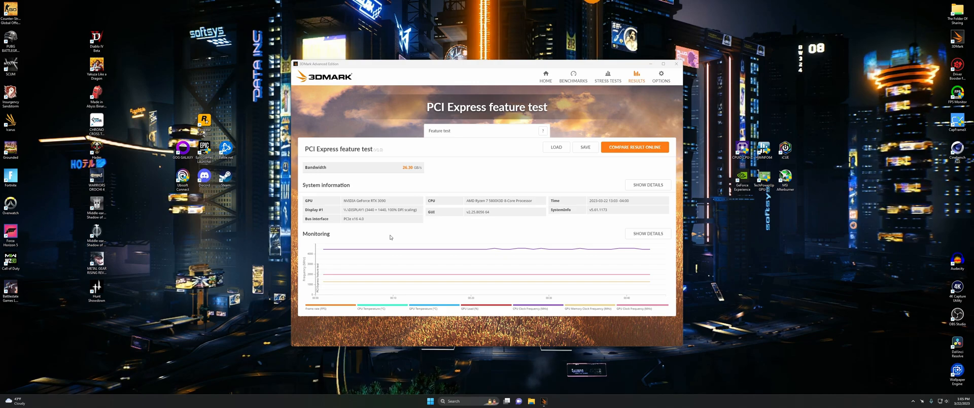
pyautogui.moveTo(441, 251)
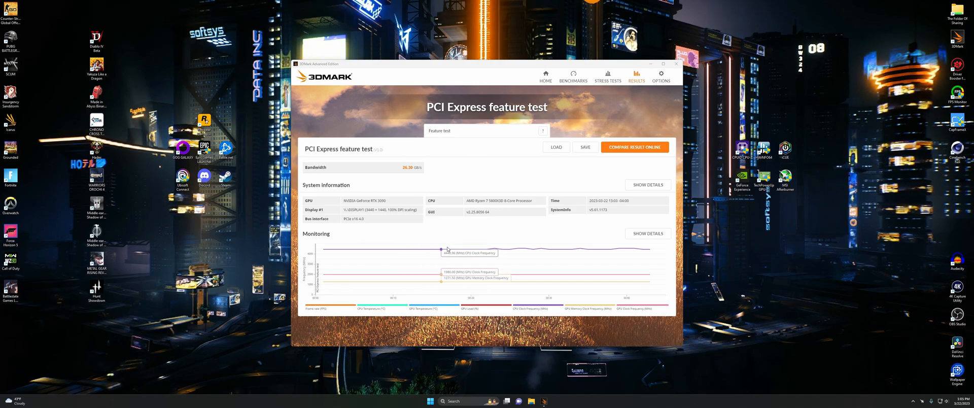
pyautogui.moveTo(533, 253)
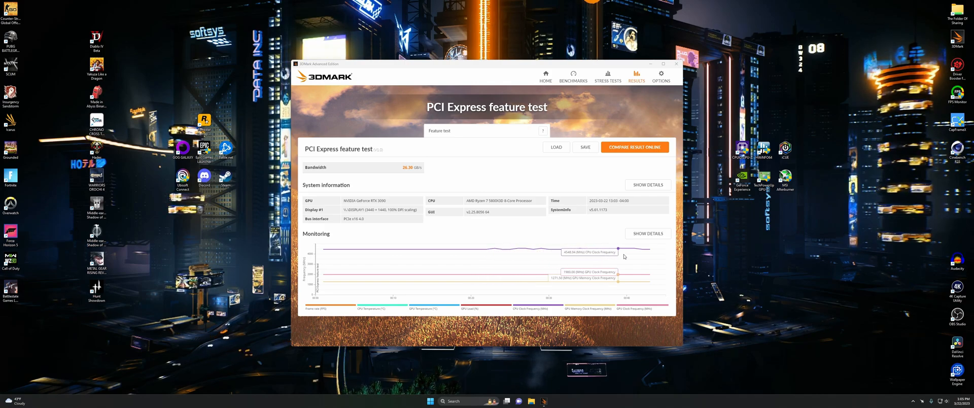
pyautogui.moveTo(664, 261)
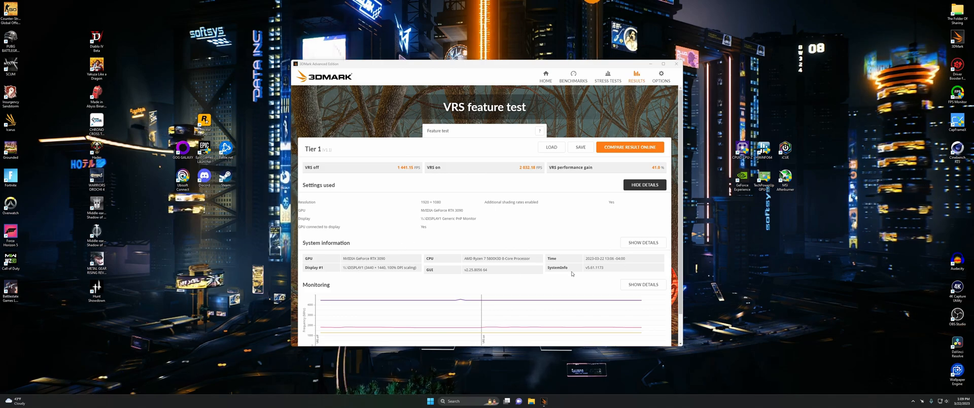
pyautogui.moveTo(412, 314)
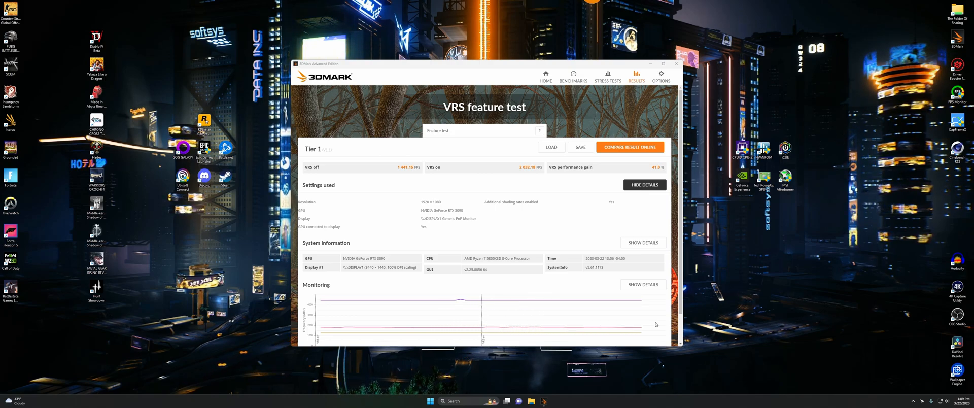
pyautogui.moveTo(659, 324)
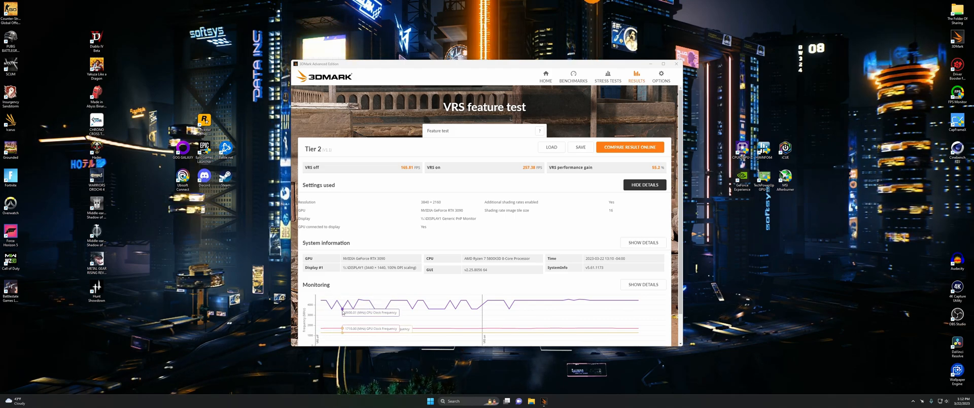
pyautogui.moveTo(433, 309)
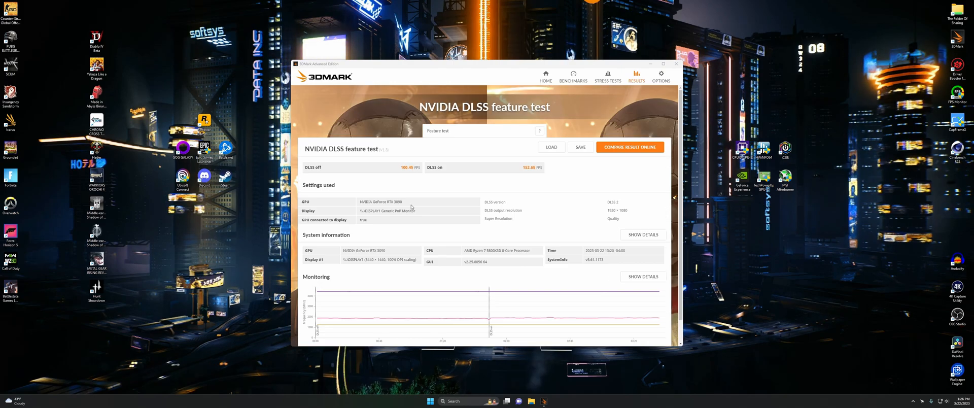
pyautogui.moveTo(412, 174)
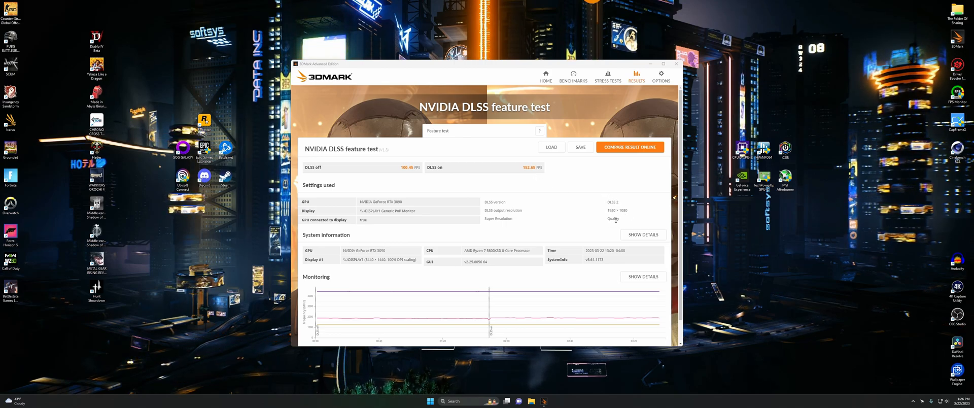
pyautogui.moveTo(549, 212)
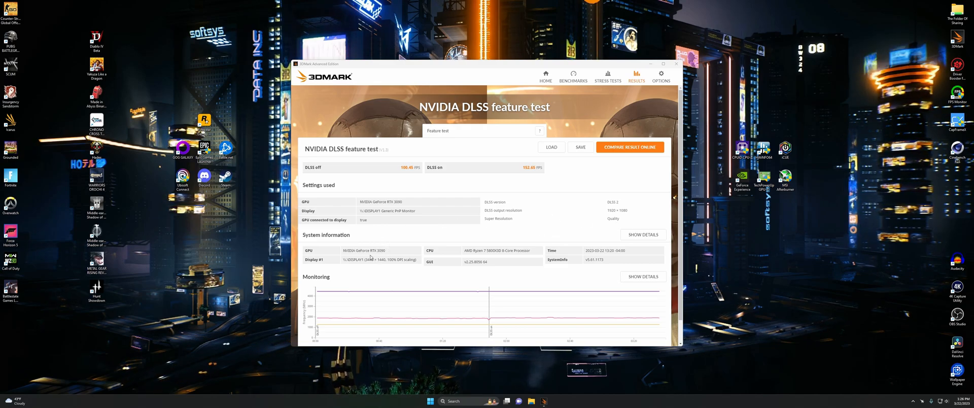
pyautogui.moveTo(332, 297)
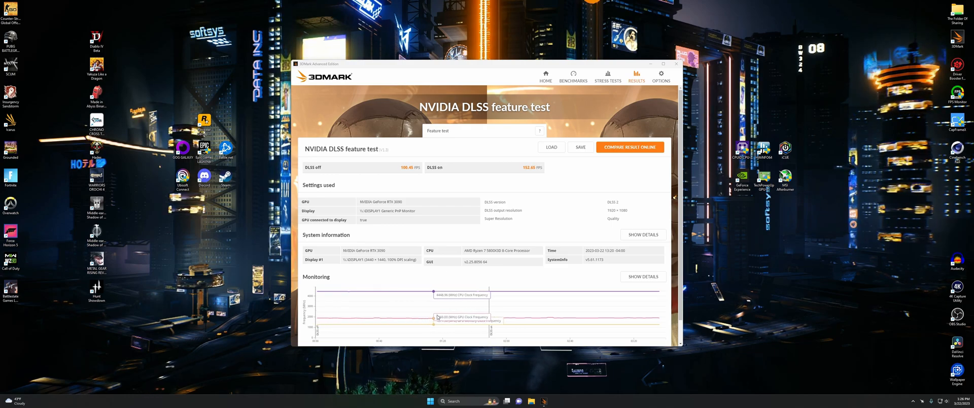
pyautogui.moveTo(547, 313)
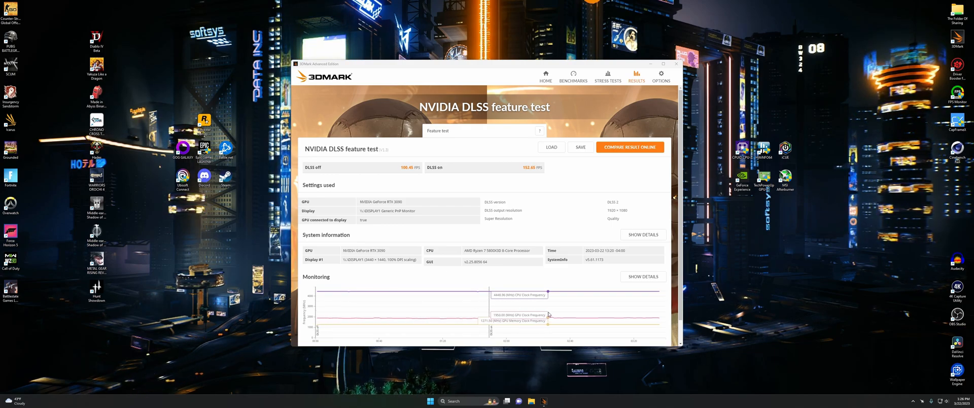
pyautogui.scroll(-3)
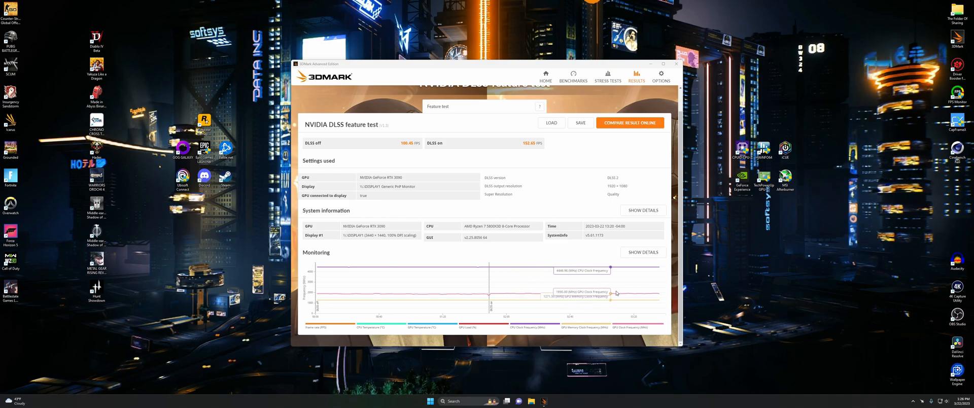